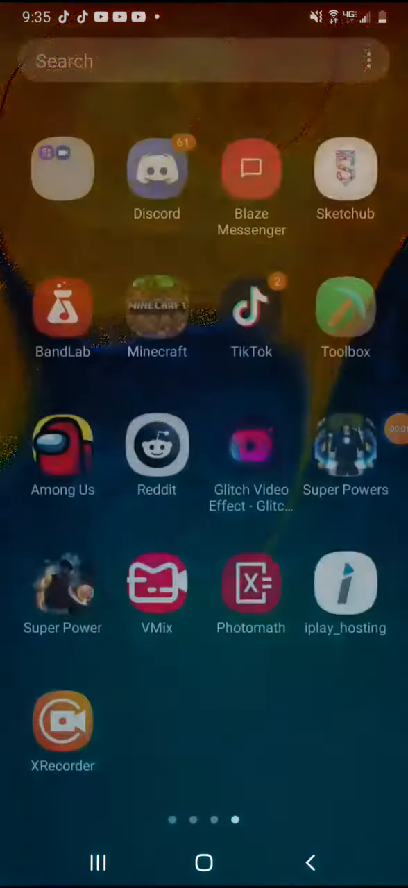
Step: Launch iPlay Hosting, view Server Info, then the console, then the Installed Plugins list
click(344, 583)
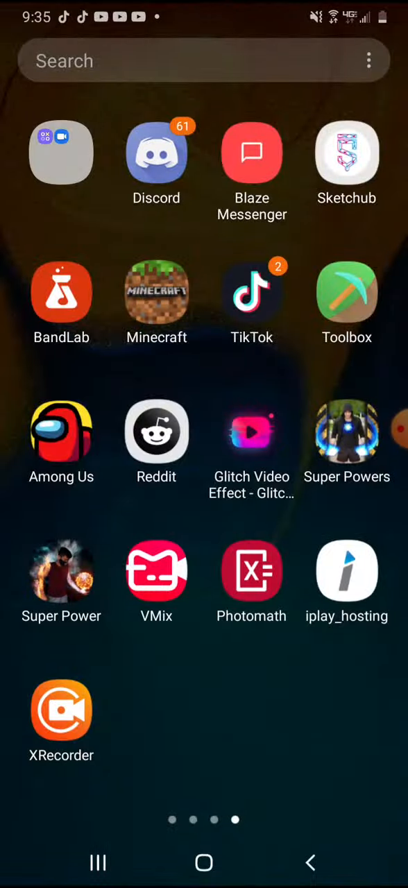
click(347, 572)
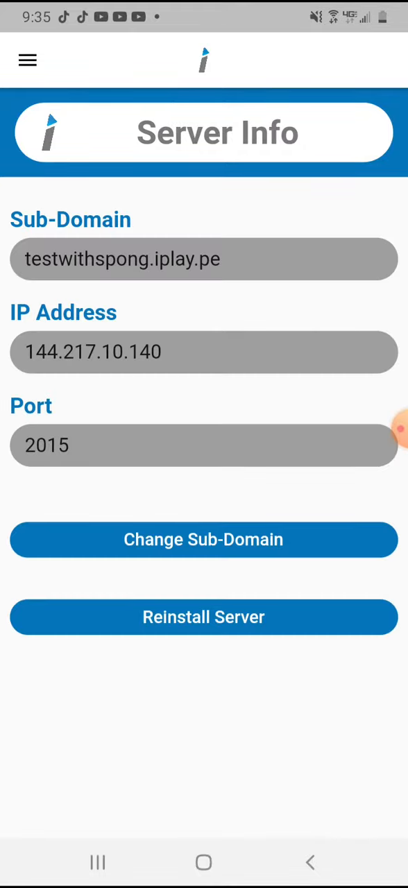
click(28, 61)
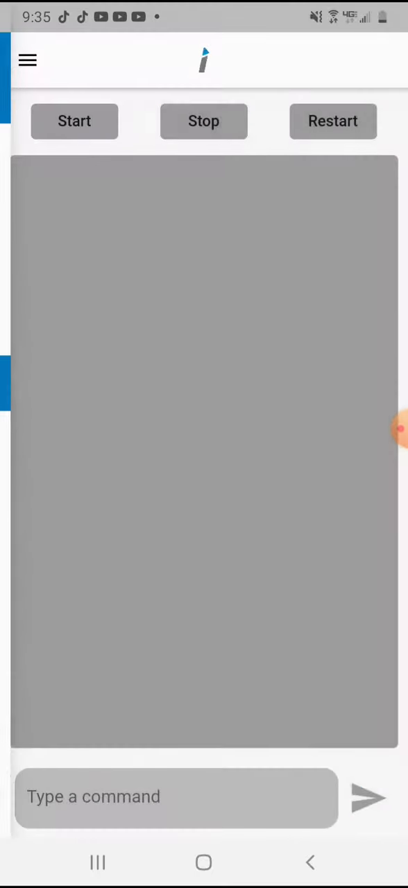
click(28, 60)
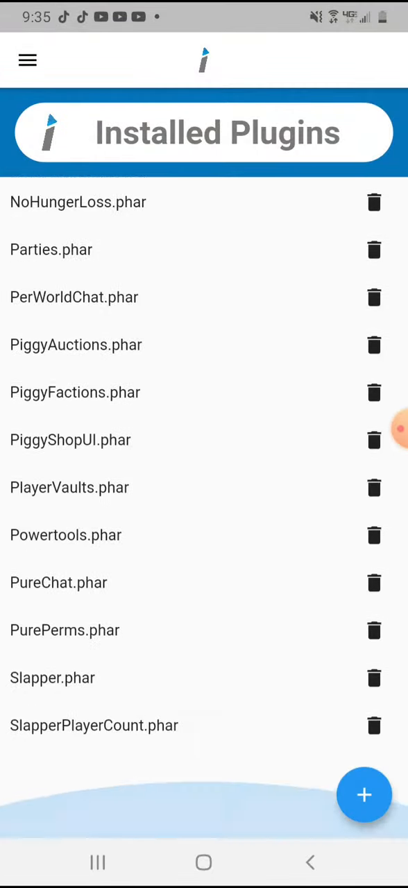
Step: Browse the Free Plugins catalogue, then return and reopen the navigation menu
click(364, 794)
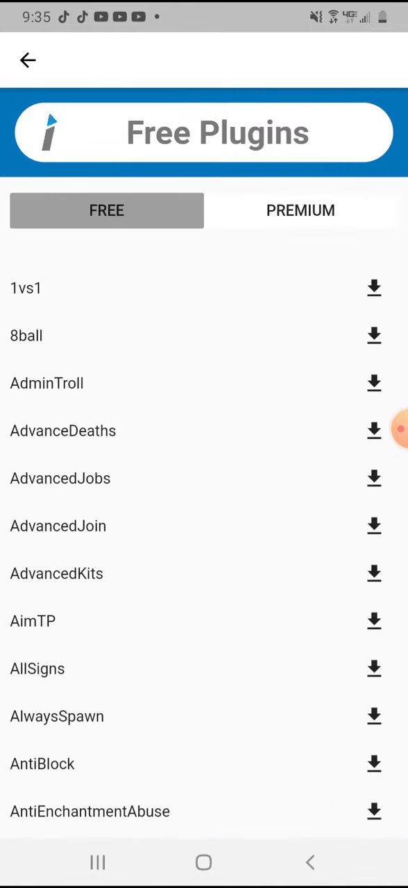
scroll(down, 3)
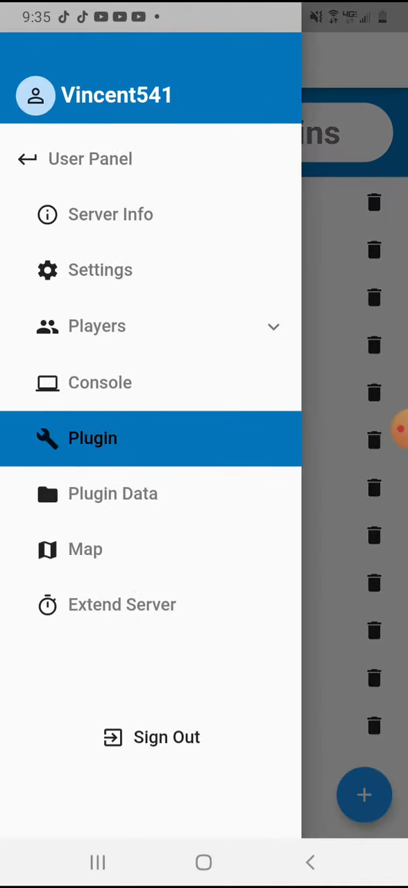
click(111, 213)
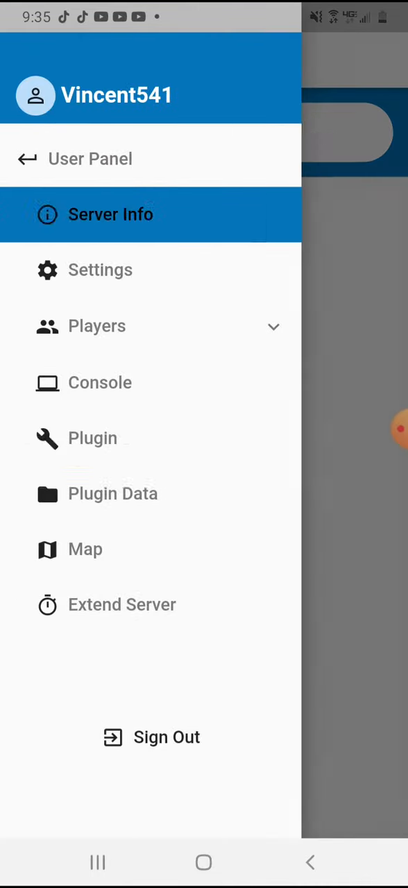
Step: Save server settings with 20000 player slots, dismiss the notice, and return to My Servers
click(111, 214)
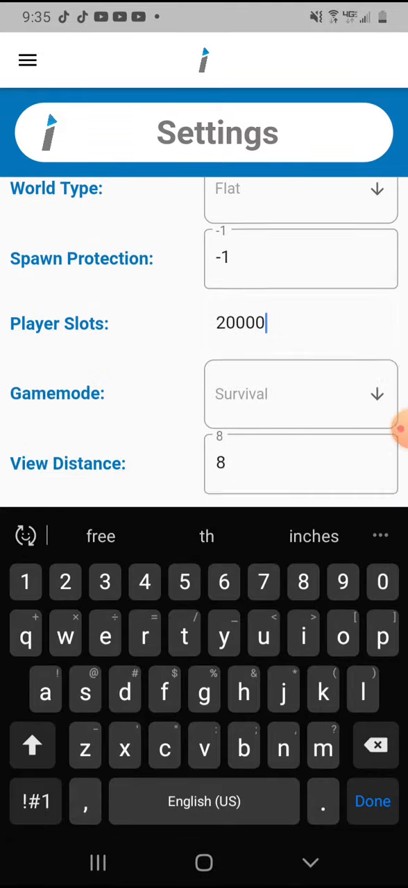
click(204, 805)
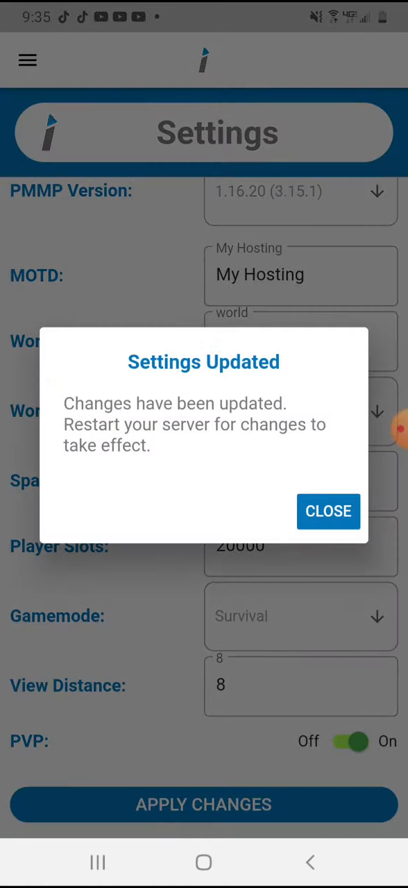
click(328, 511)
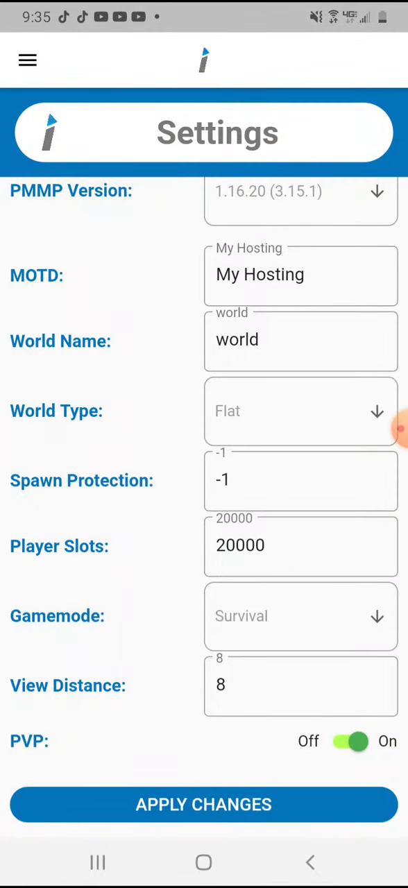
click(28, 60)
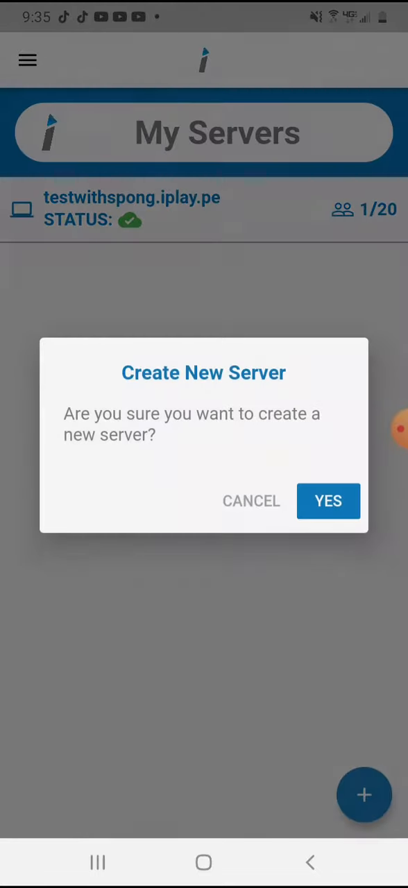
Step: Cancel creating a new server and go to the Play Store search page
click(251, 501)
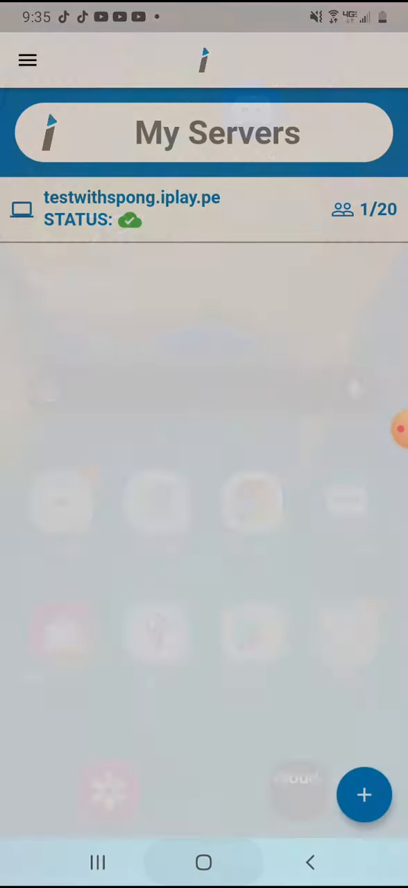
click(203, 864)
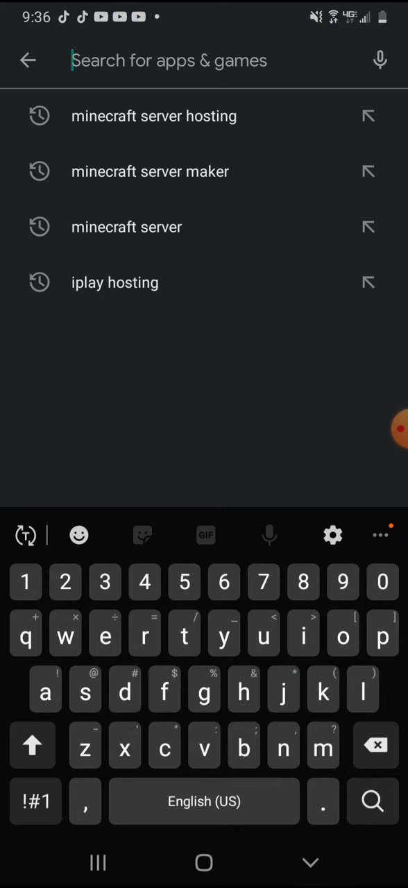
Step: Rerun the 'iplay hosting' search, view the app listing, and launch iPlay Hosting from it
click(114, 283)
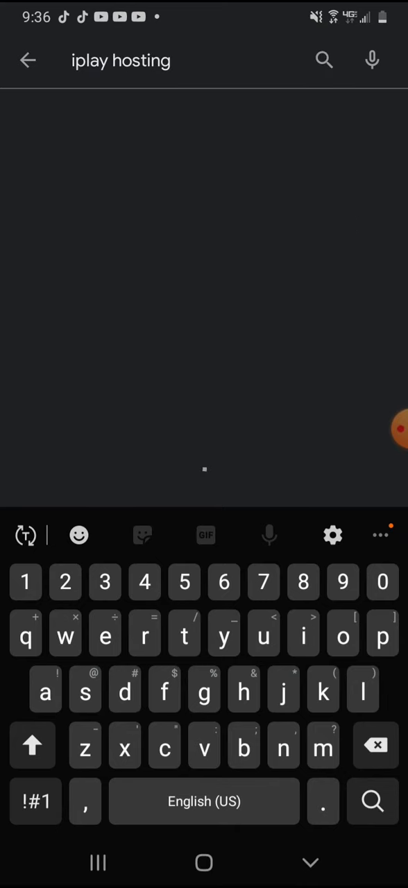
click(372, 802)
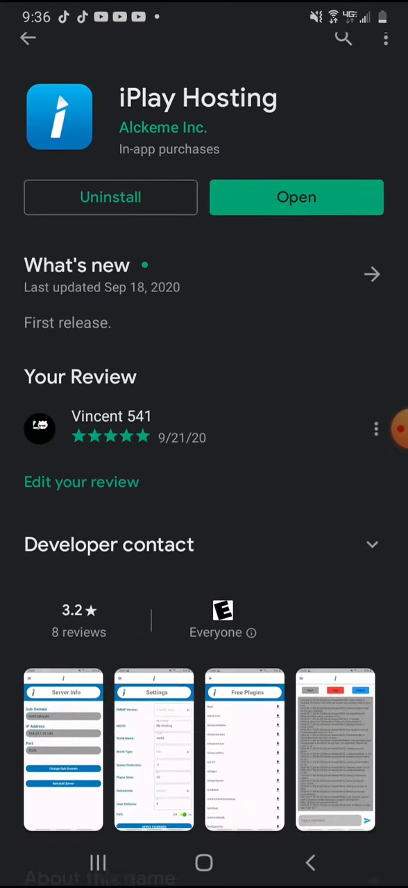
scroll(up, 3)
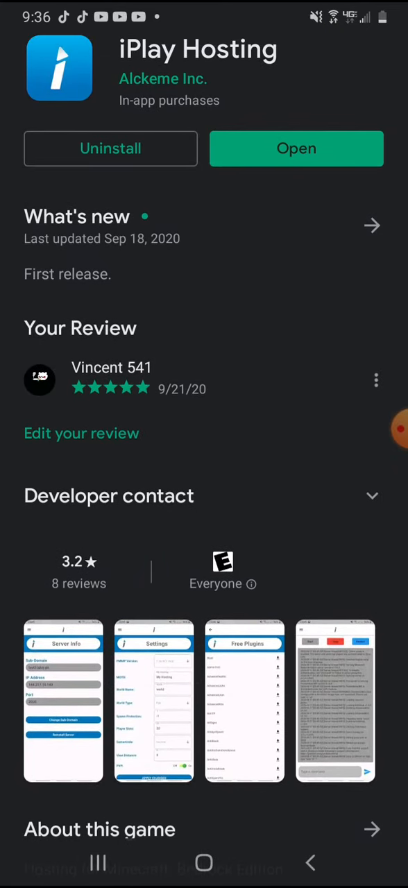
click(297, 149)
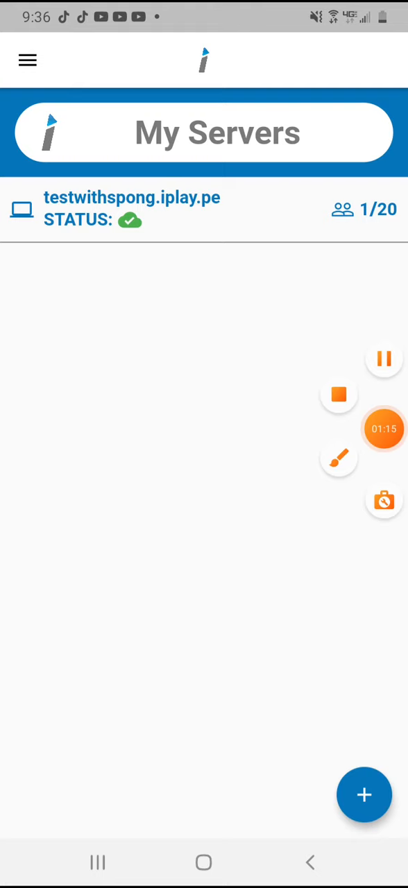
click(383, 428)
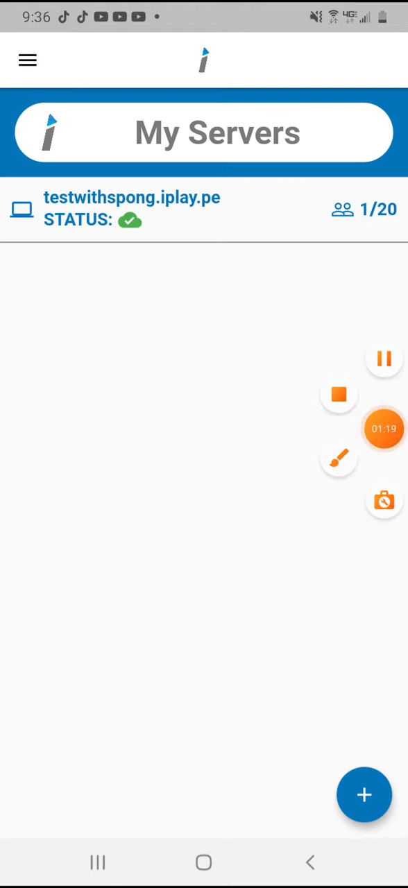
click(383, 428)
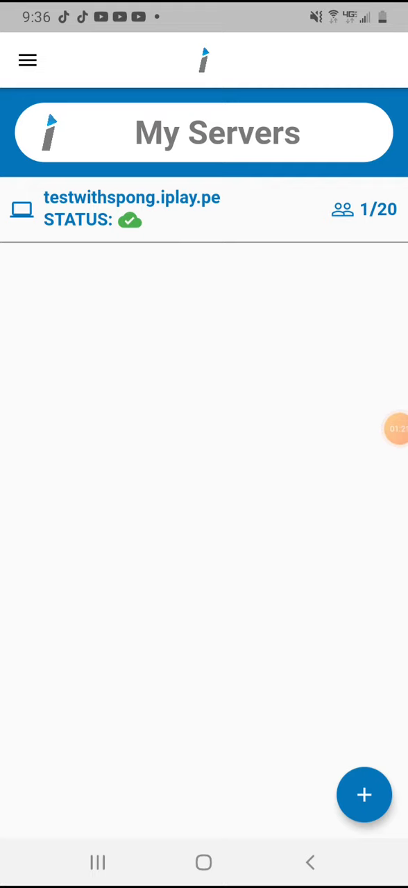